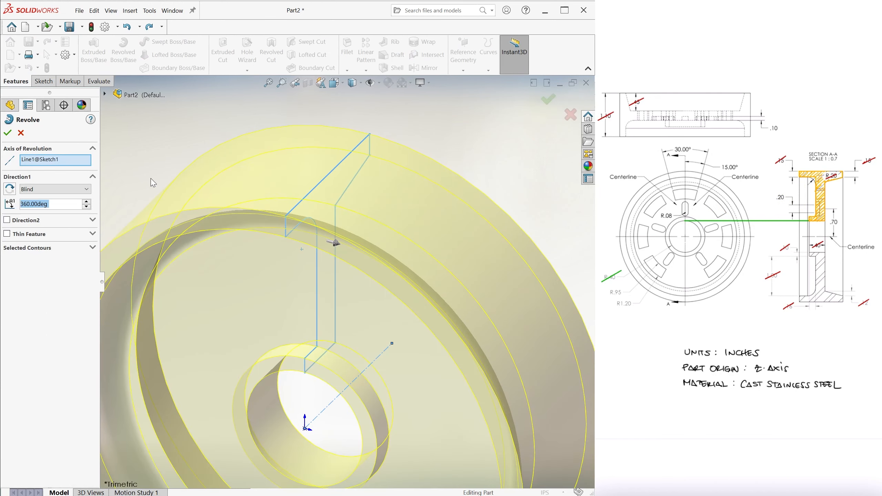
Complete the full 360° revolve of the wheel body
click(21, 133)
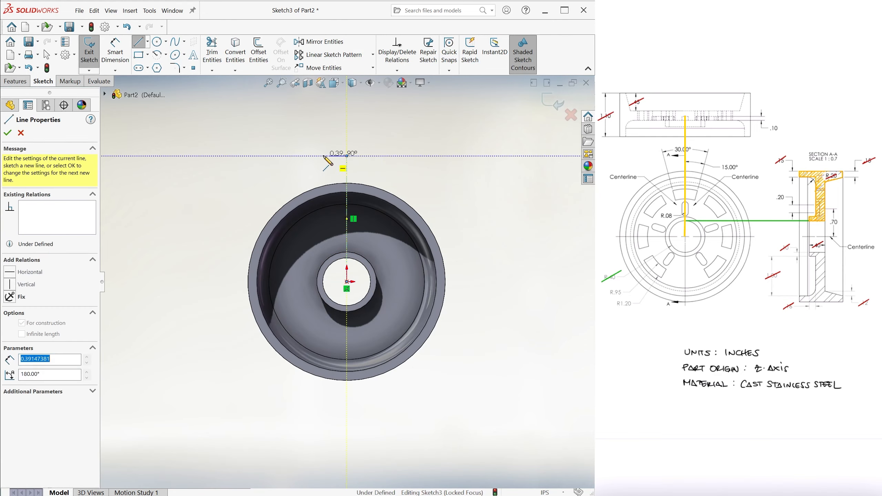
Set centerlines 15° from vertical, add Ø1.90 and Ø2.40 circles, and draw the window sides
click(7, 134)
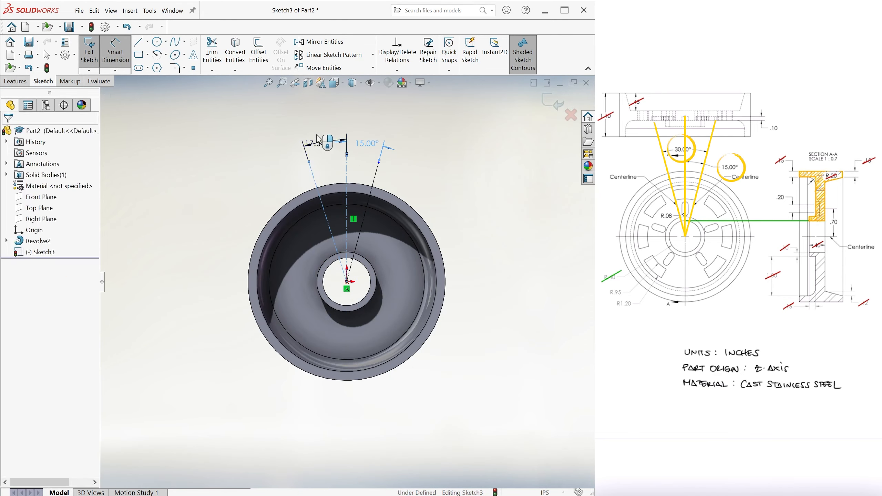
click(156, 41)
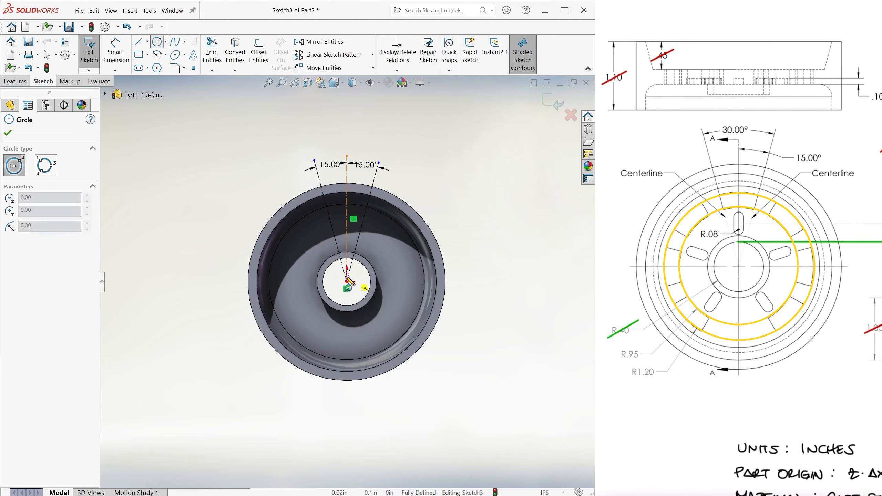
click(8, 133)
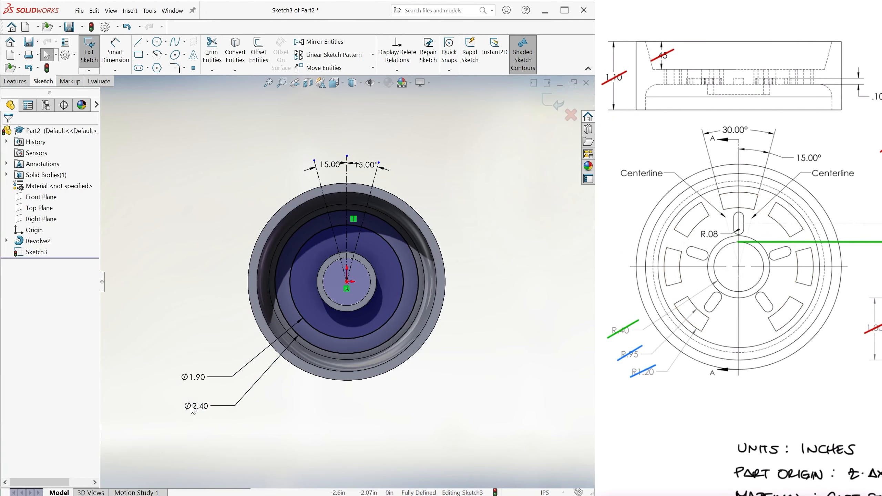
click(212, 51)
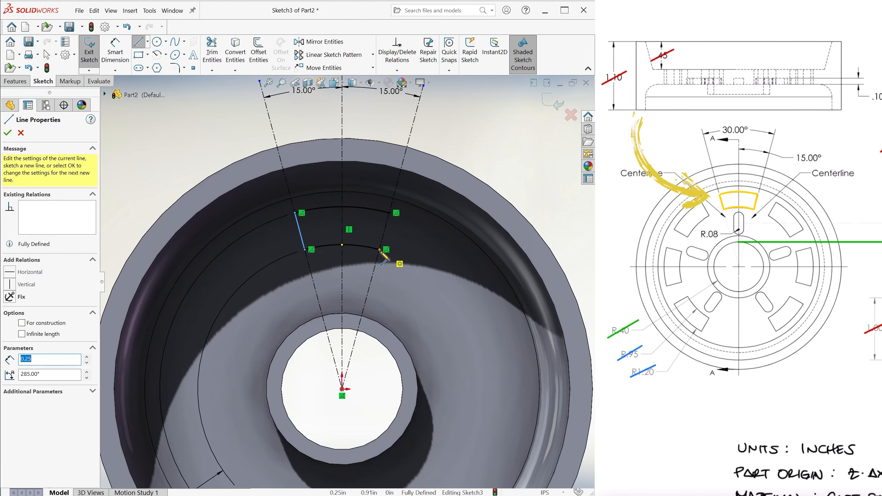
click(8, 133)
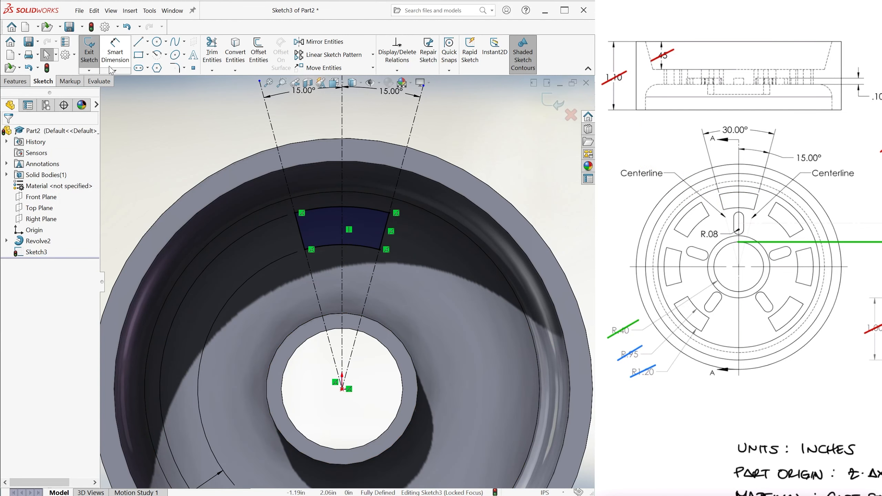
Place a straight slot on the vertical centerline, .20 long with R.08 ends
click(139, 67)
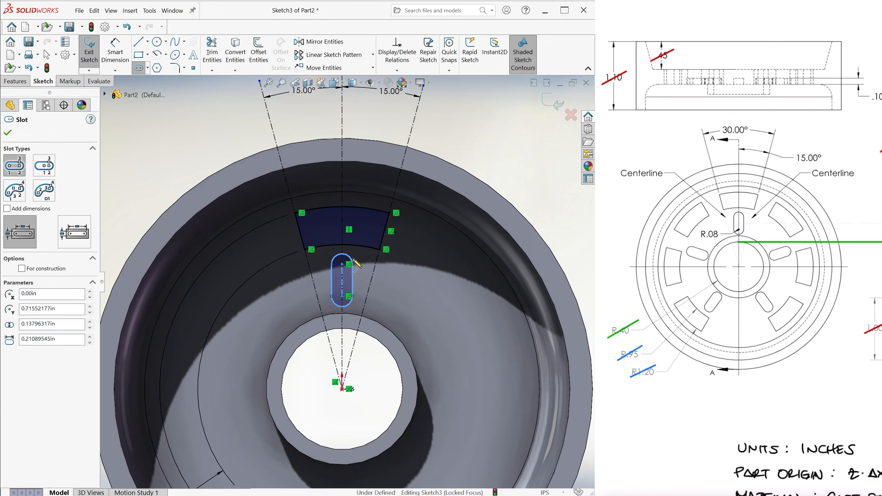
click(114, 51)
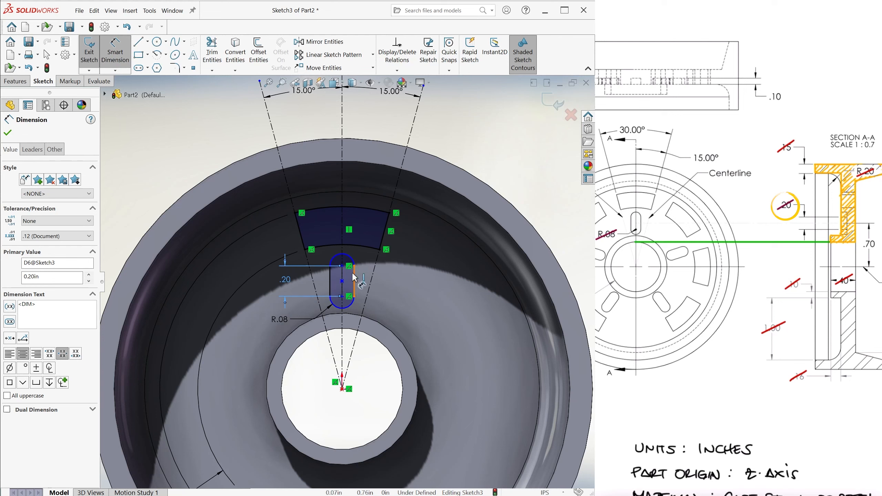
click(438, 342)
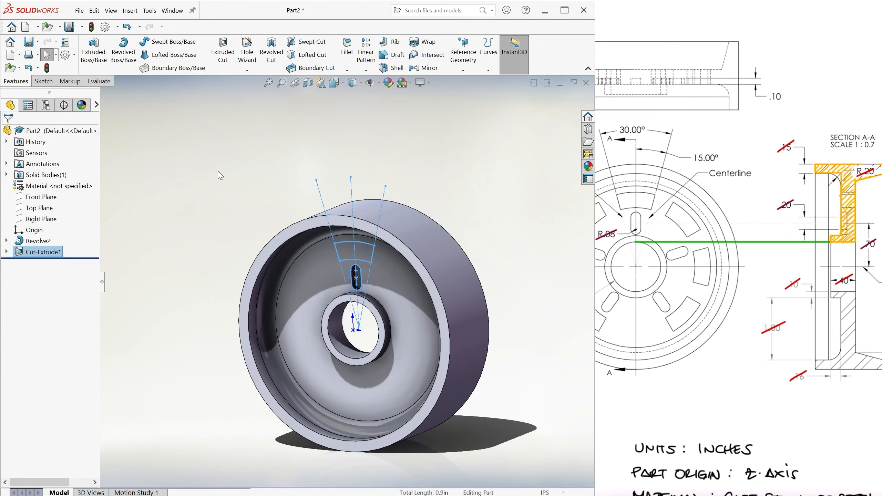
Cut the window Through All and begin a circular pattern of the window cut
click(6, 251)
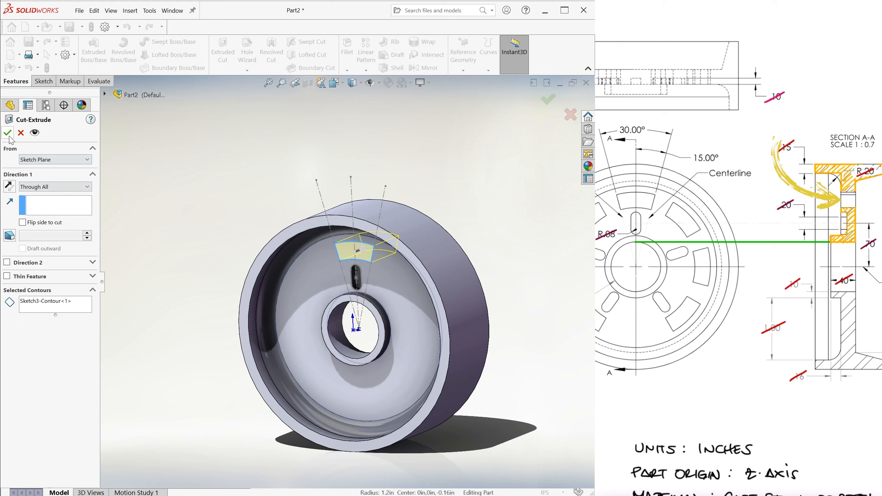
click(8, 132)
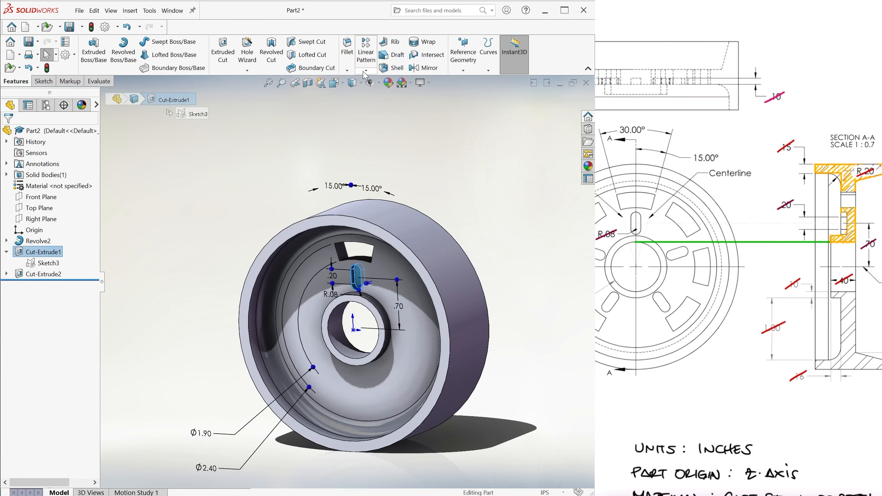
click(373, 68)
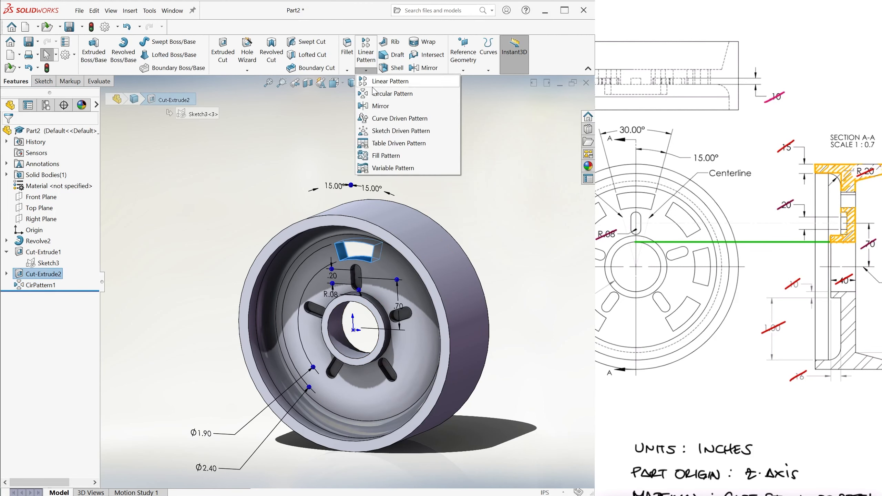
click(393, 93)
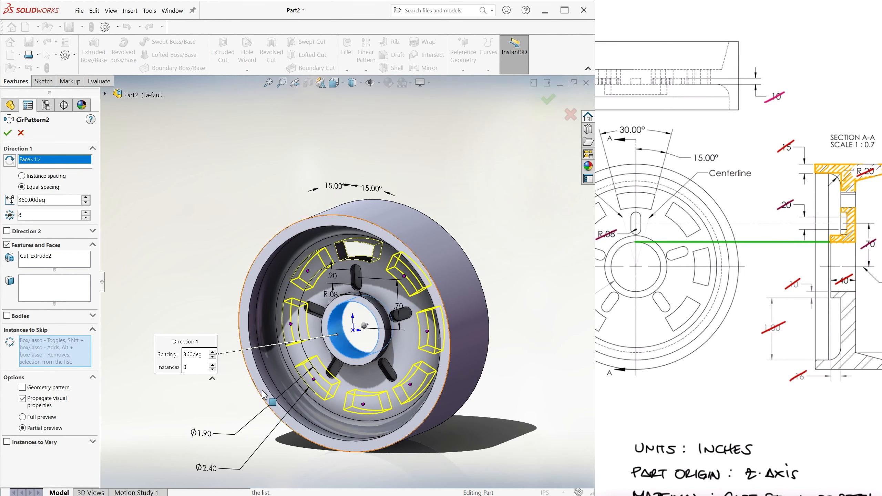